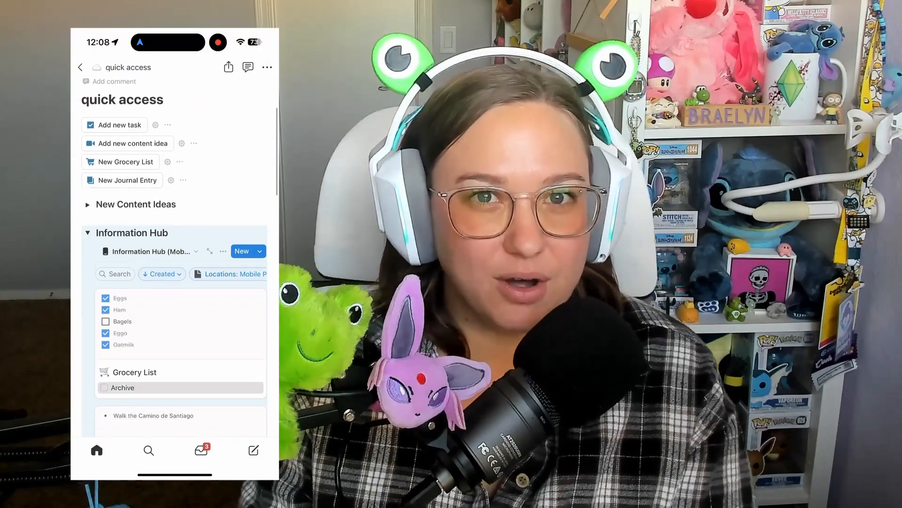
- Collapse the Information Hub section on the quick access page
click(87, 233)
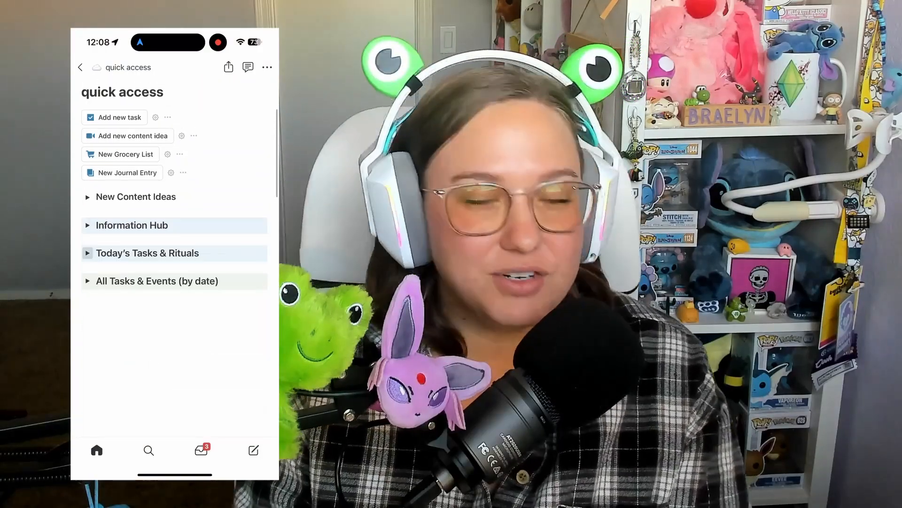
click(88, 253)
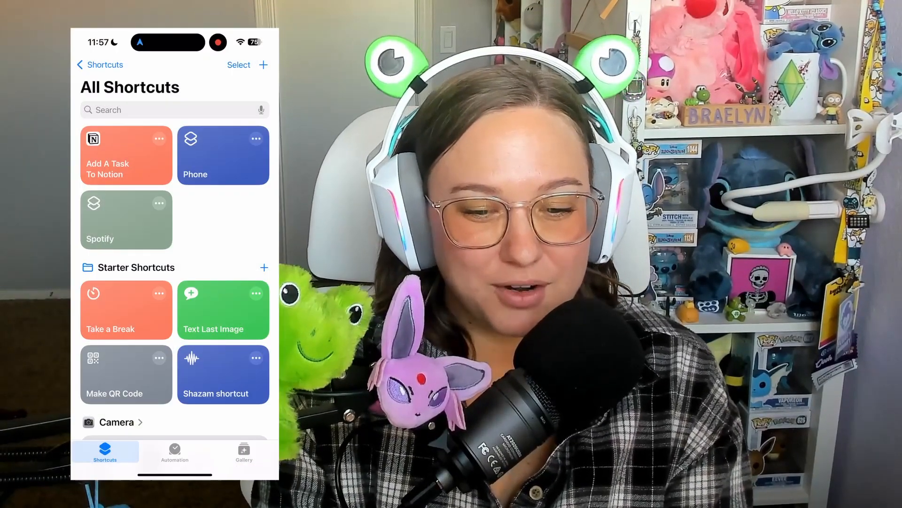
- Start a new shortcut and search its actions for 'Notion'
click(263, 65)
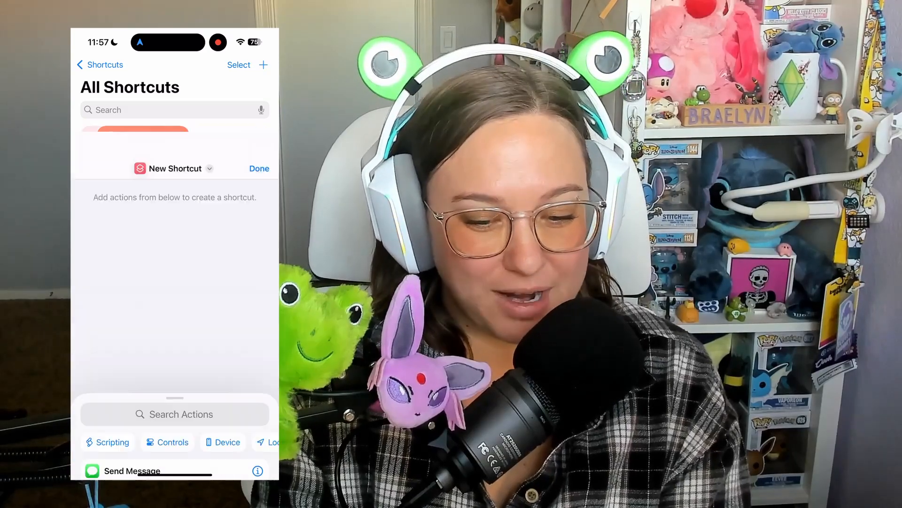
click(175, 414)
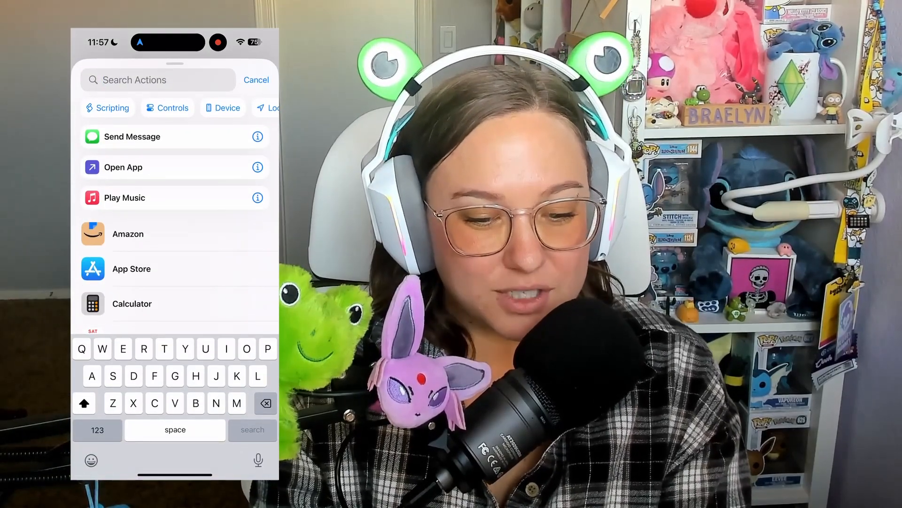
text(Notion)
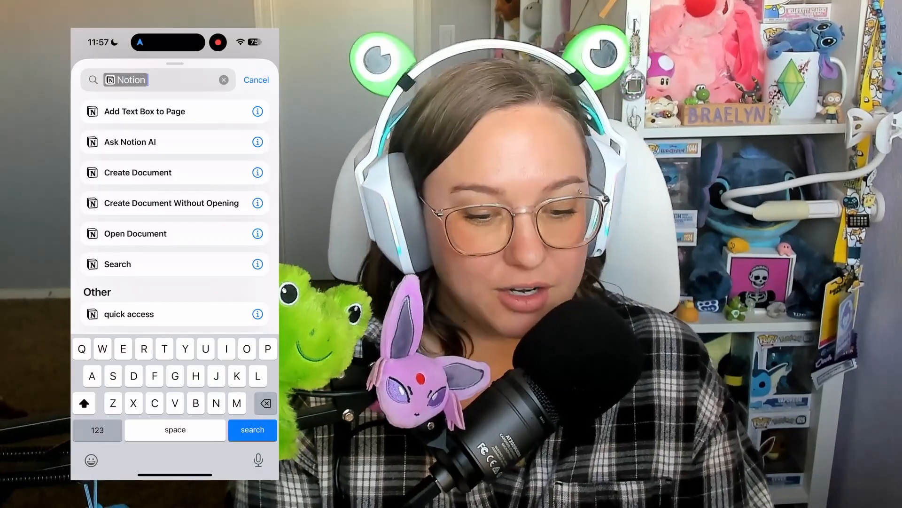
- Add 'Create Document Without Opening' with a Text title targeting the 2024 Tasks & Events database
click(171, 201)
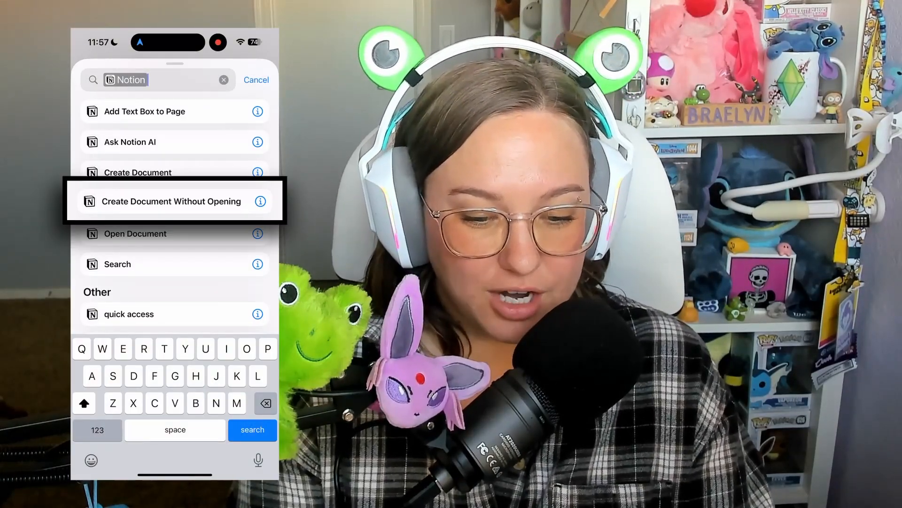
click(171, 201)
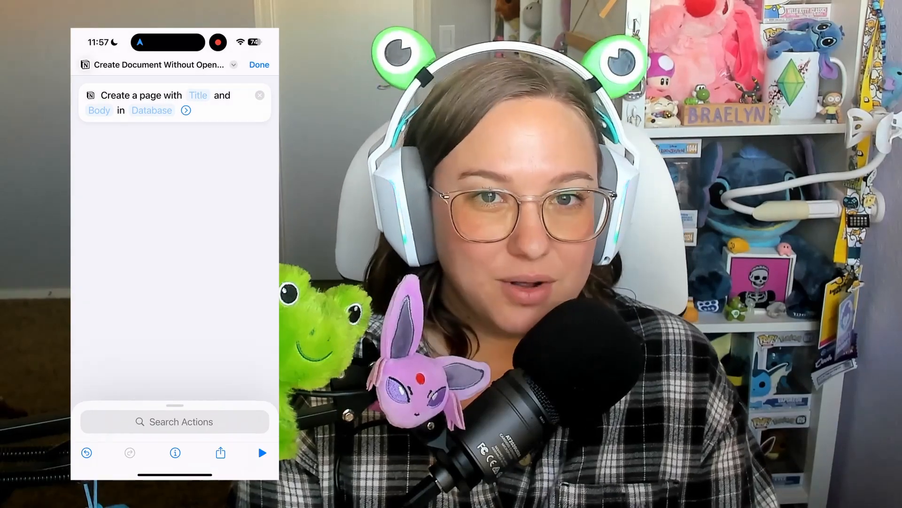
click(198, 95)
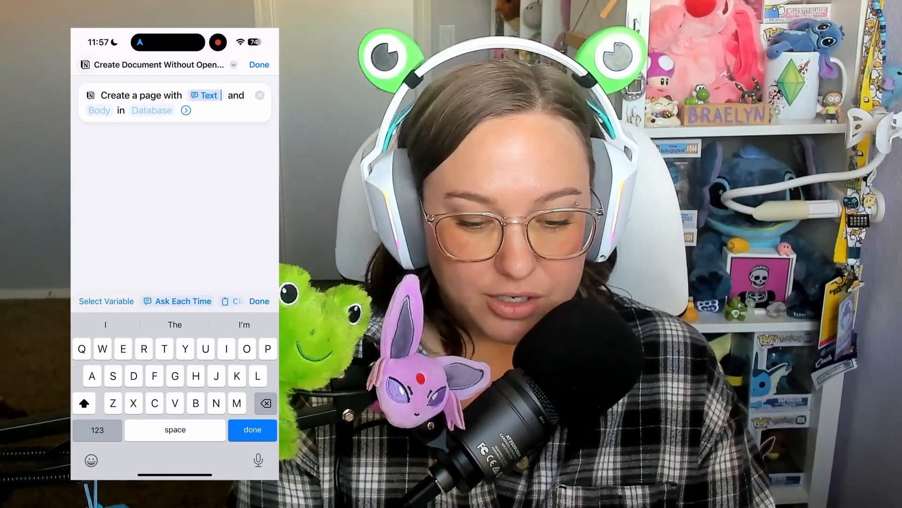
click(151, 110)
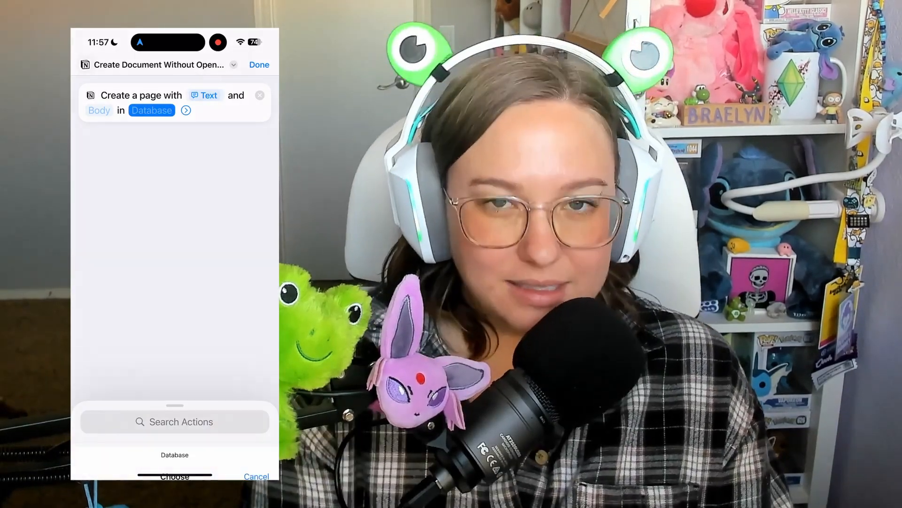
text(202)
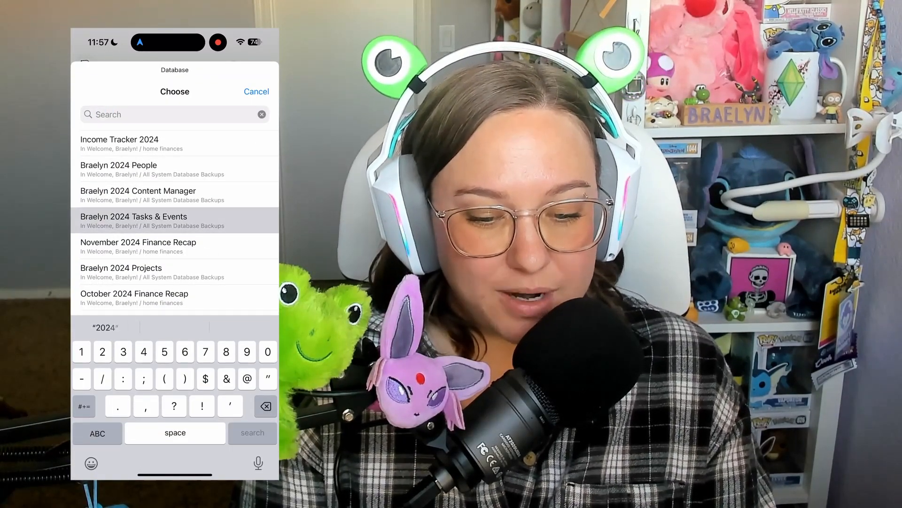
click(133, 220)
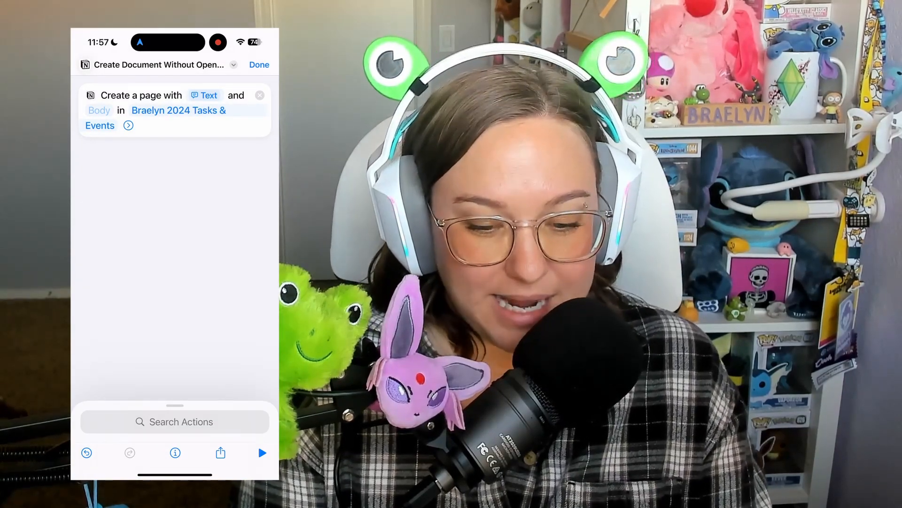
click(174, 65)
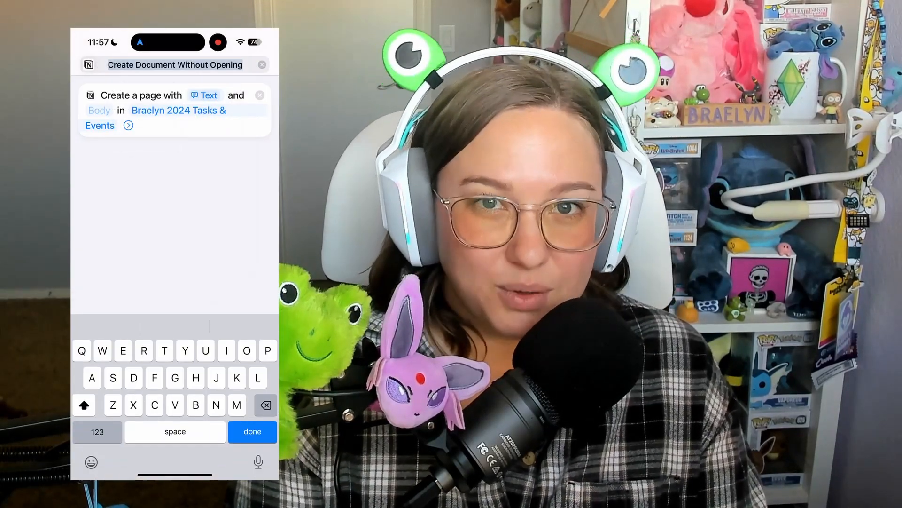
- Rename the shortcut to 'Add task To Notion'
text(Add task To)
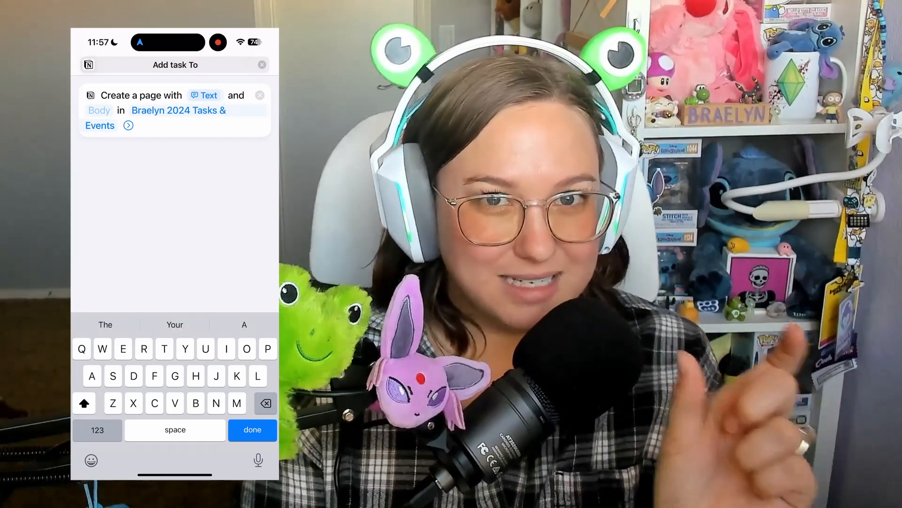
text(Notion)
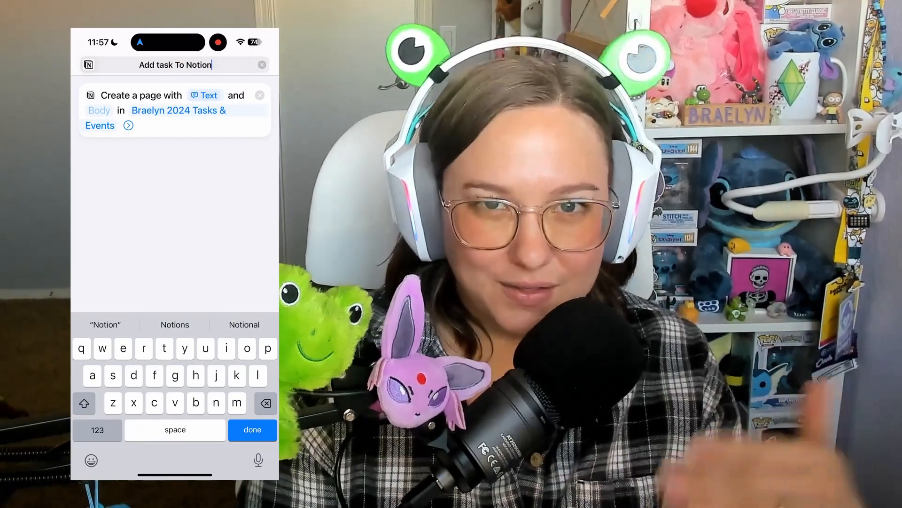
click(173, 65)
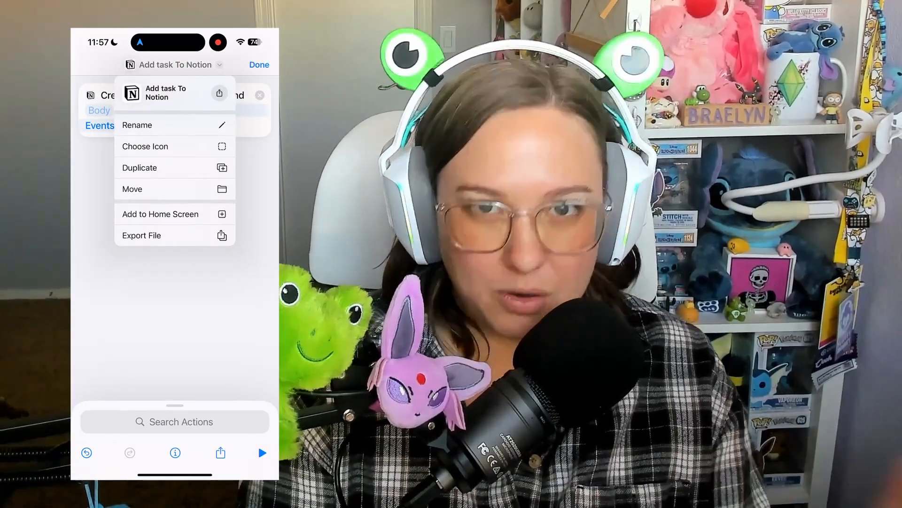
- Give the shortcut a plus-symbol icon found by searching symbols for 'add'
click(145, 146)
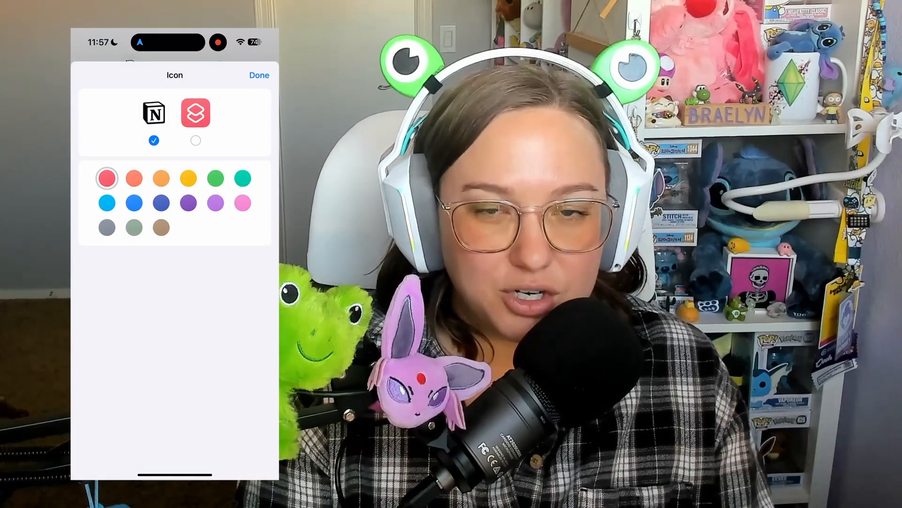
click(135, 203)
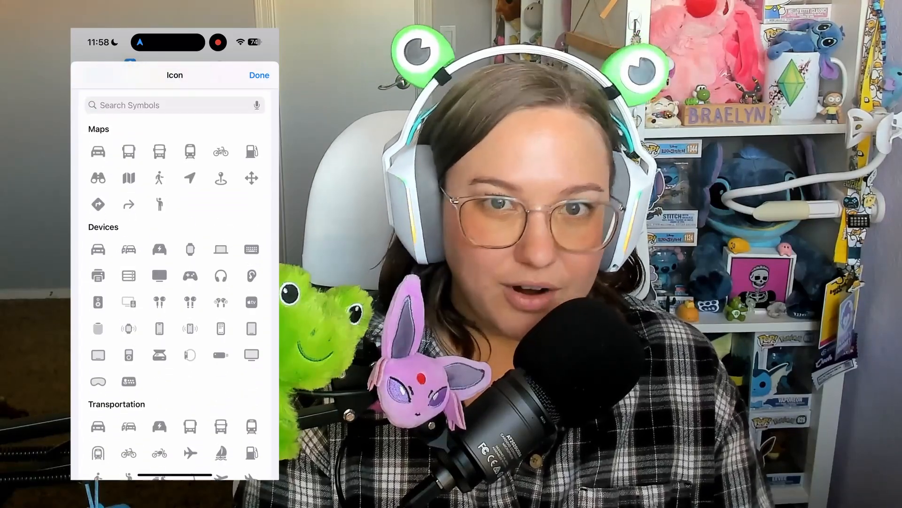
text(add)
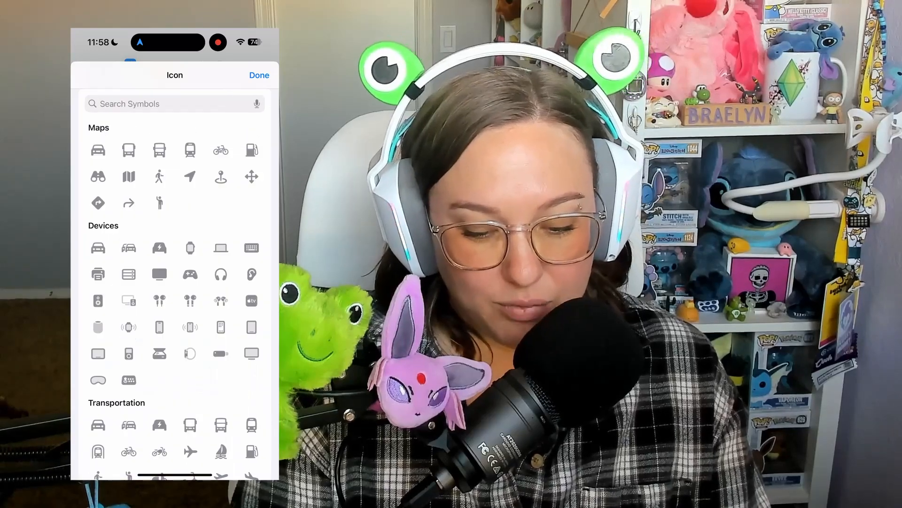
click(259, 75)
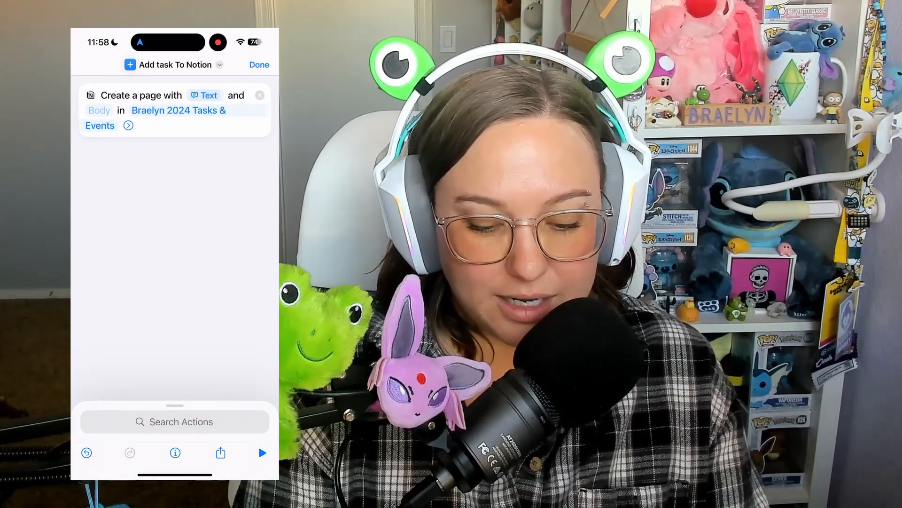
- Add the shortcut to the home screen and run it with the title 'Test task'
click(220, 452)
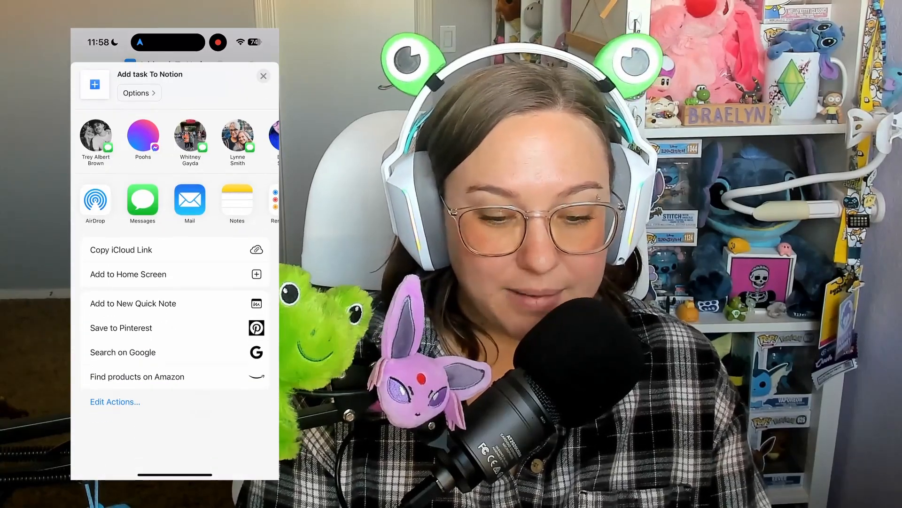
click(127, 273)
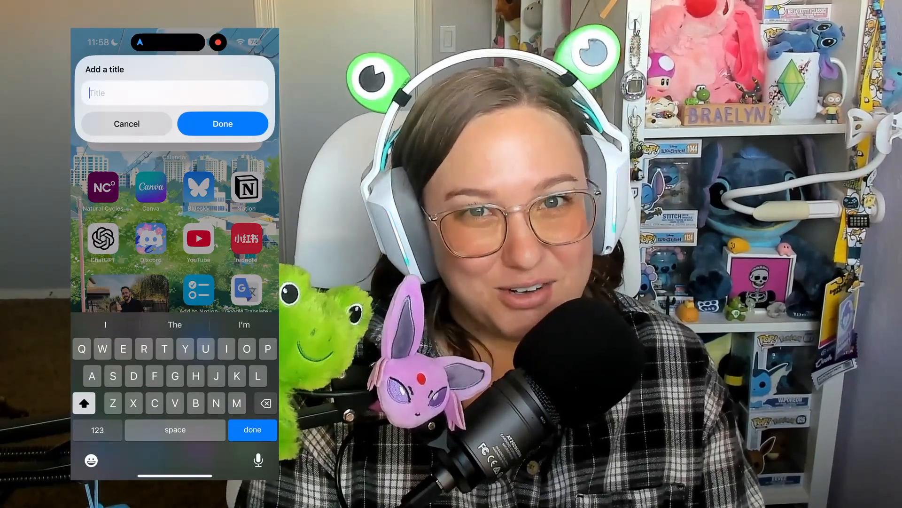
text(Test task)
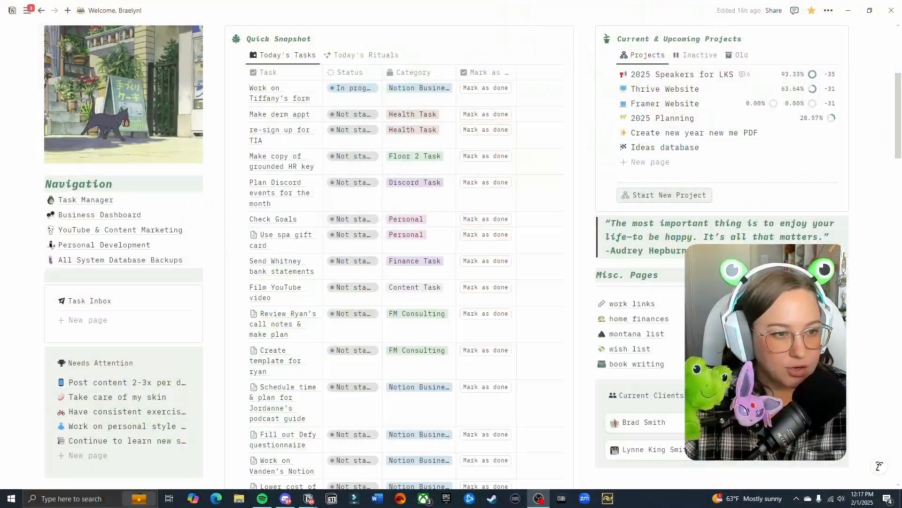
scroll(down, 3)
text(T)
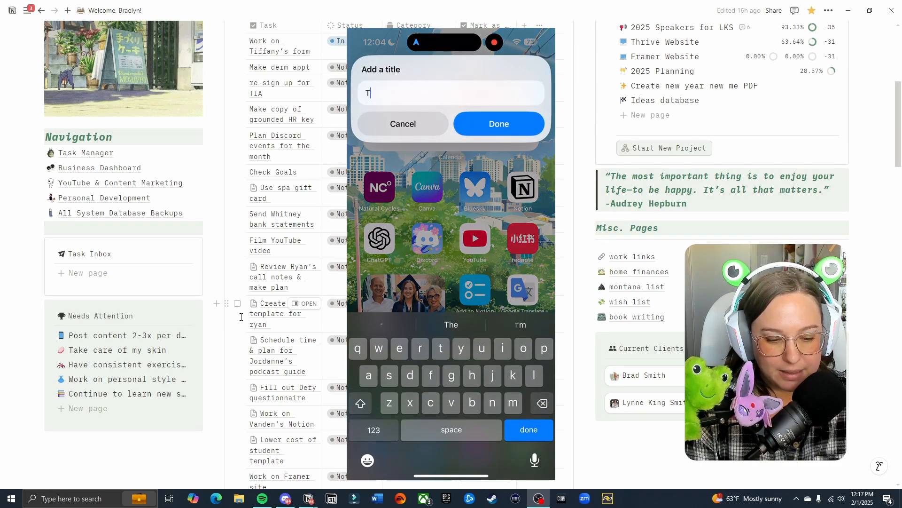
- Submit 'Test task' as the title so it lands in the Notion Task Inbox
text(est task)
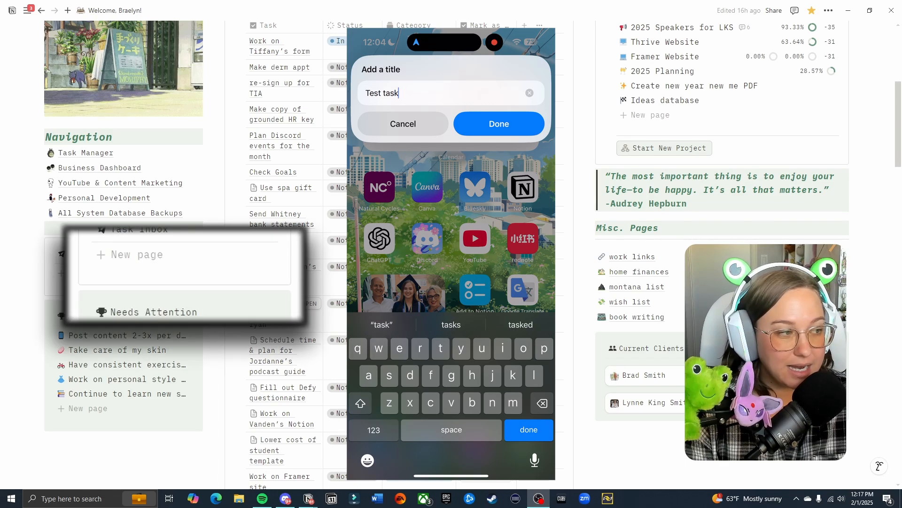
click(498, 124)
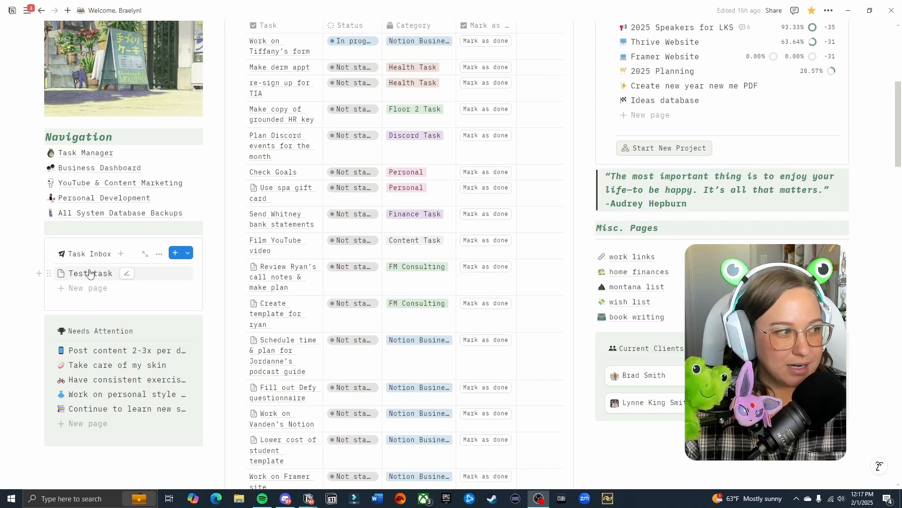
- Give Test task today's Do Date so it joins Today's Tasks
click(91, 273)
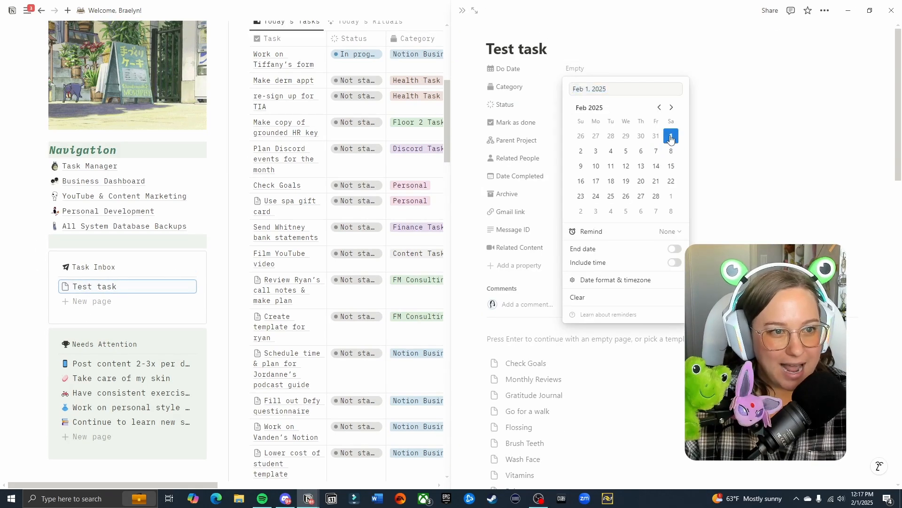
click(671, 135)
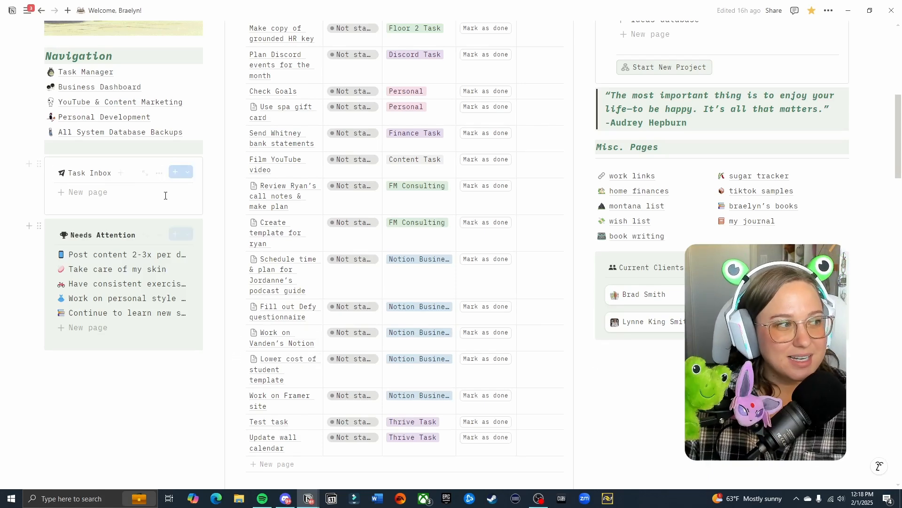
- Scroll down the dashboard to the end of the Task Inbox
scroll(down, 3)
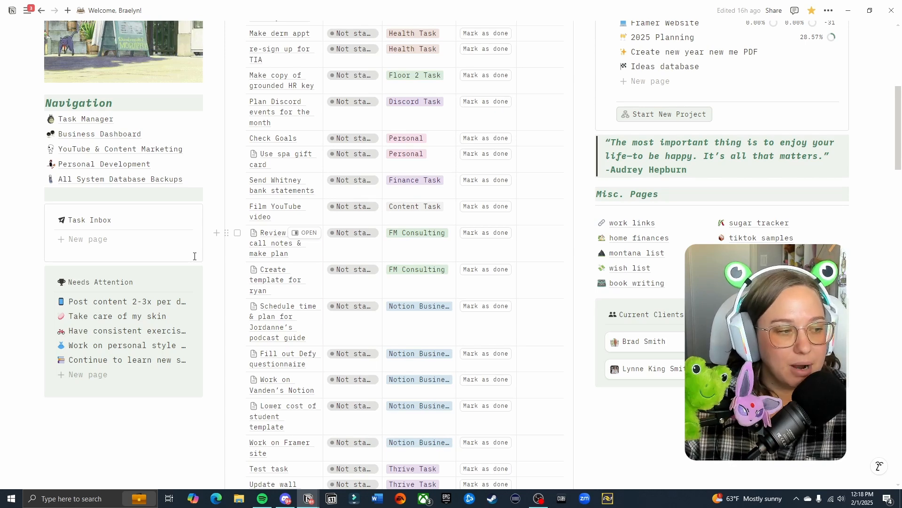
scroll(down, 3)
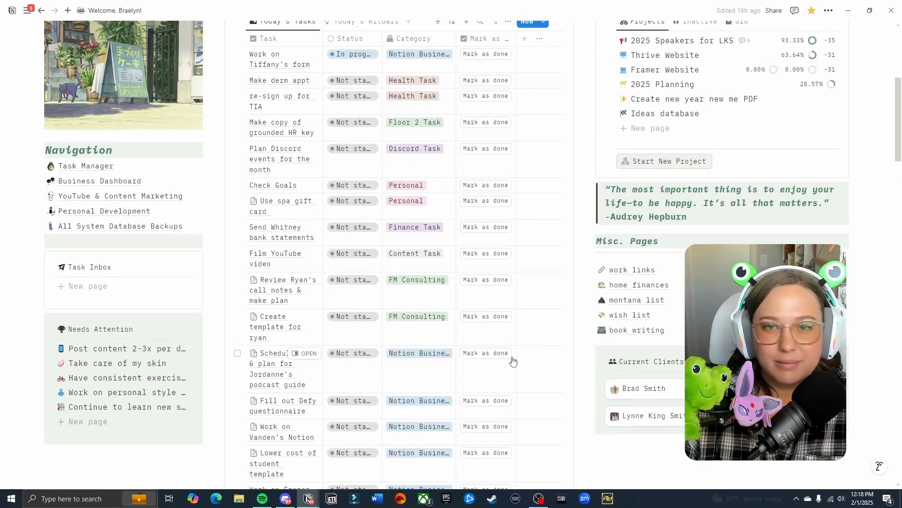
scroll(down, 3)
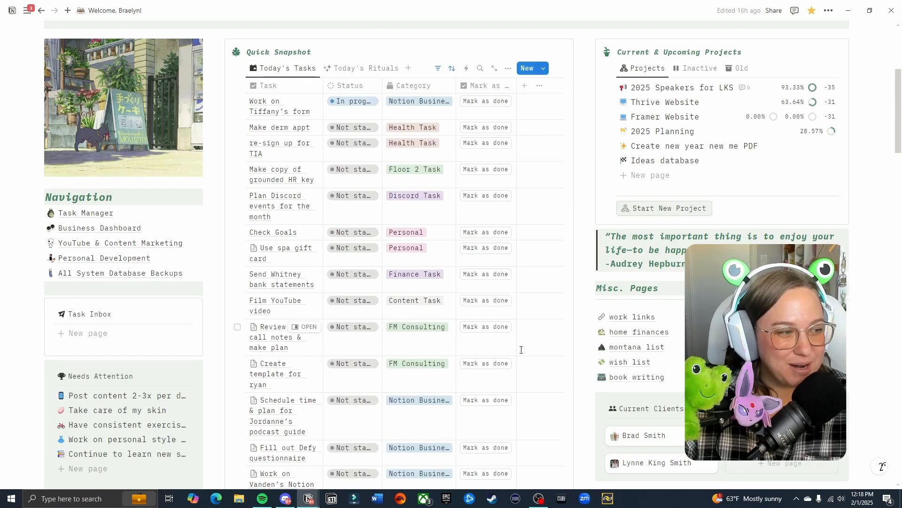
scroll(down, 3)
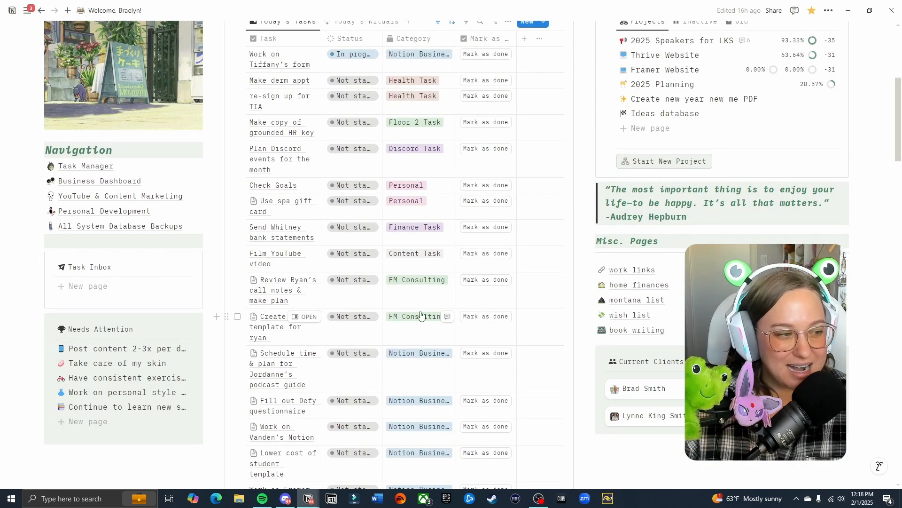
scroll(down, 3)
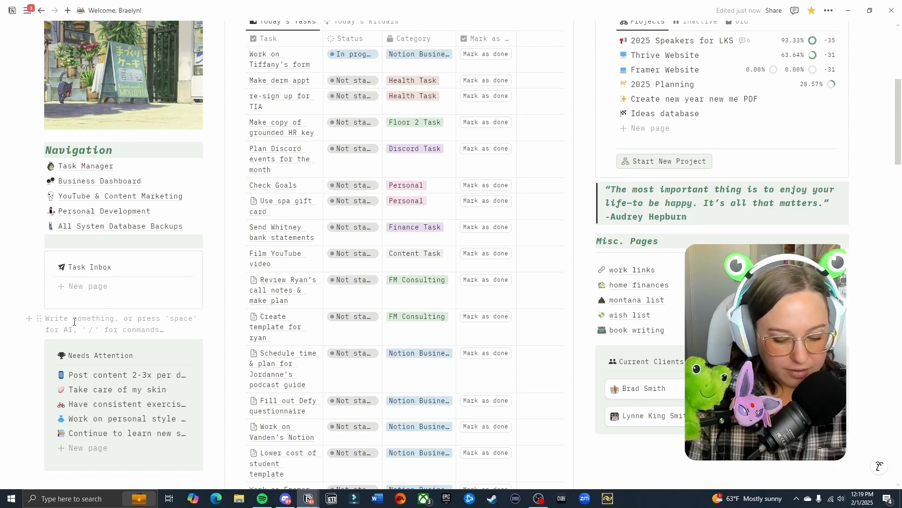
- Insert a linked table view of the 2024 Tasks & Events database via /table
text(/cal)
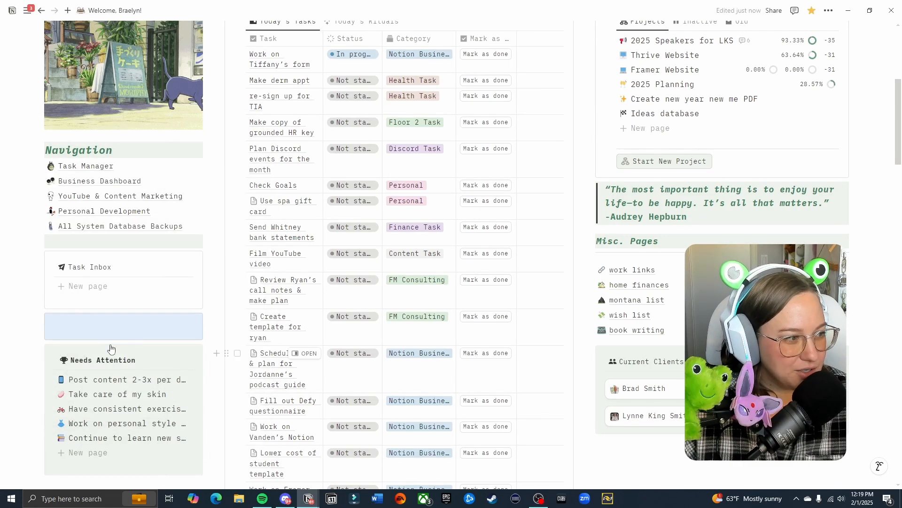
click(123, 326)
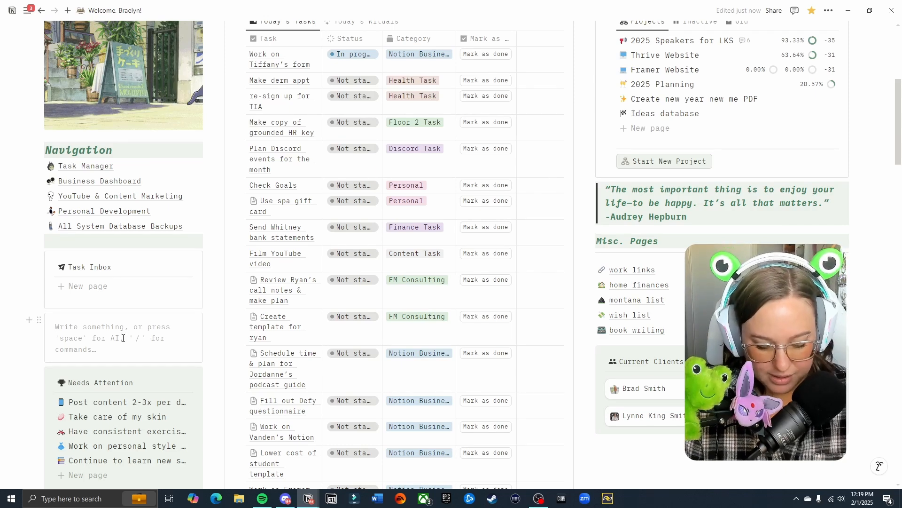
text(/tab)
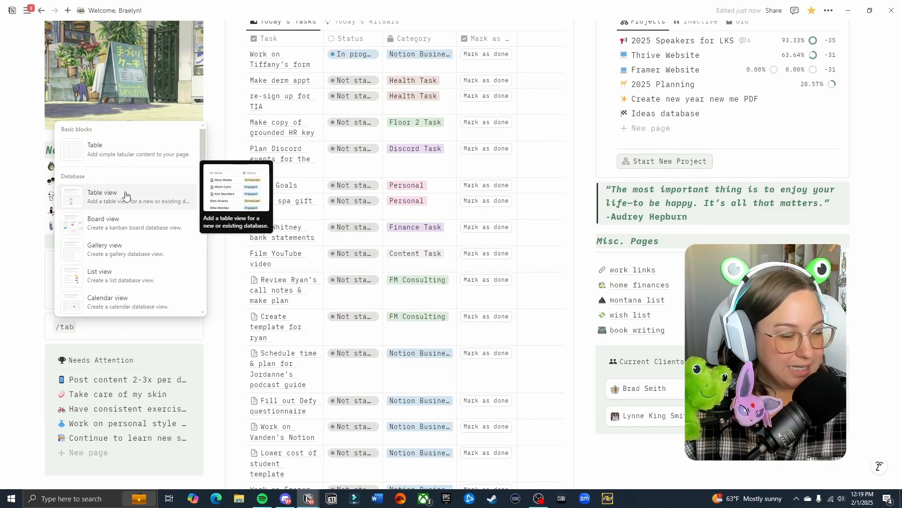
click(102, 191)
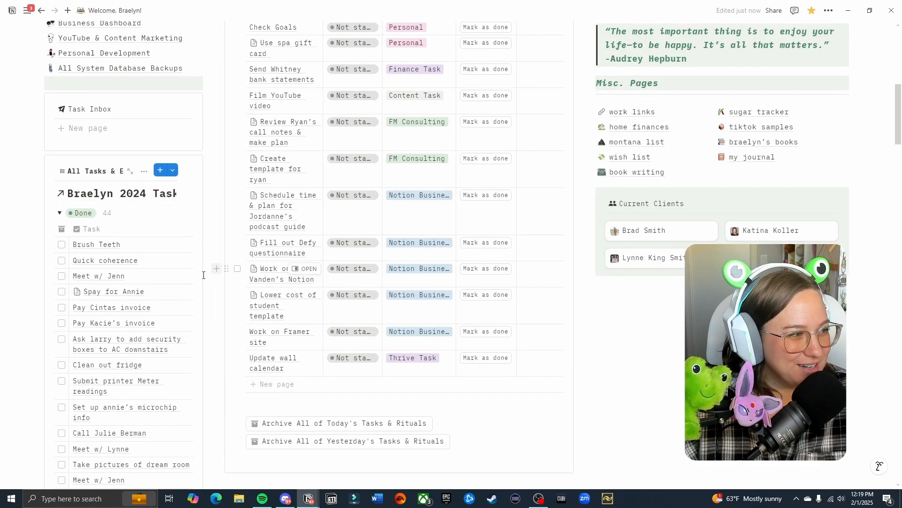
mouse_move(143, 172)
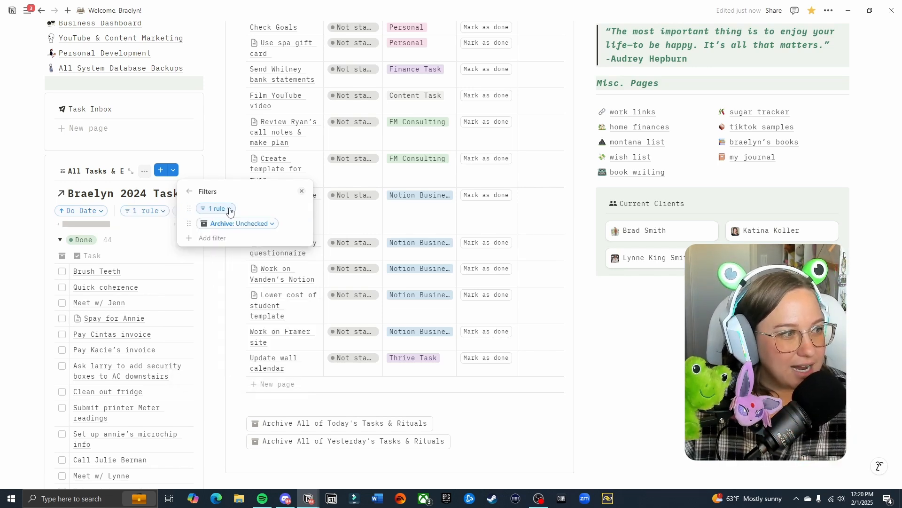
- Filter the view to Do Date is empty and Category is empty
click(217, 209)
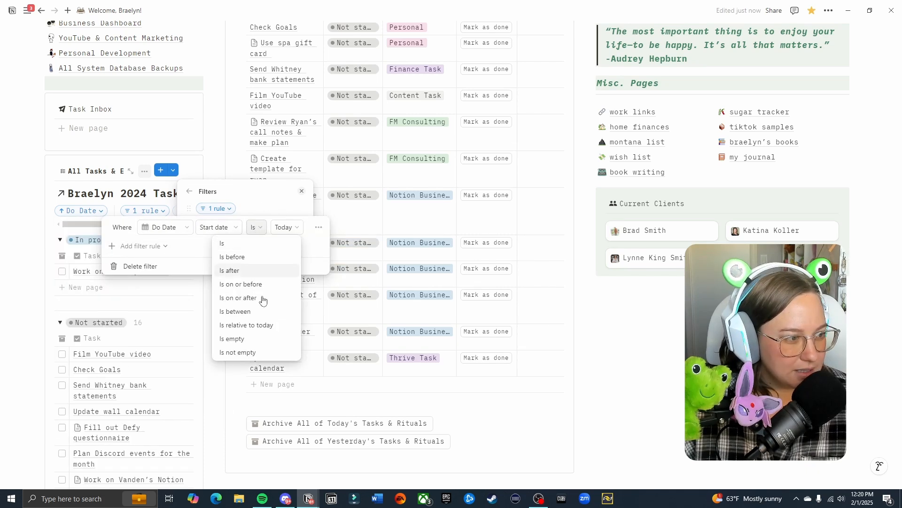
click(232, 338)
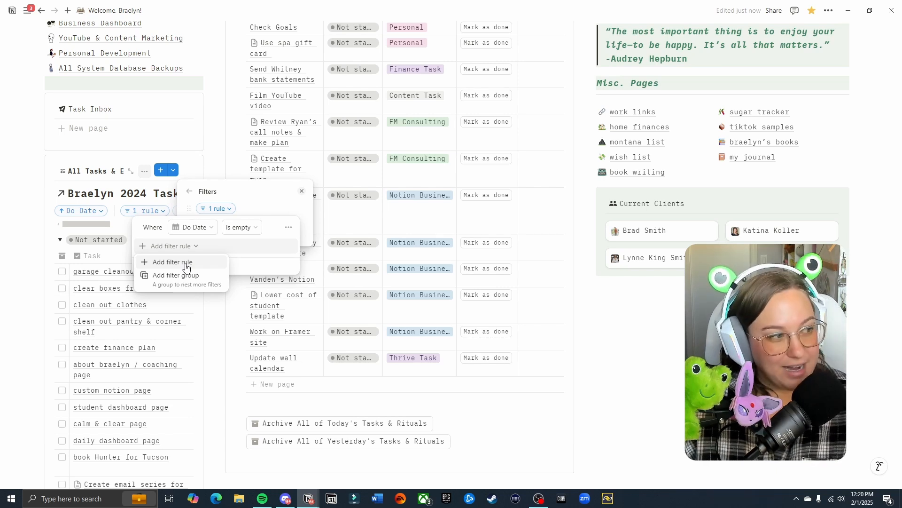
click(170, 262)
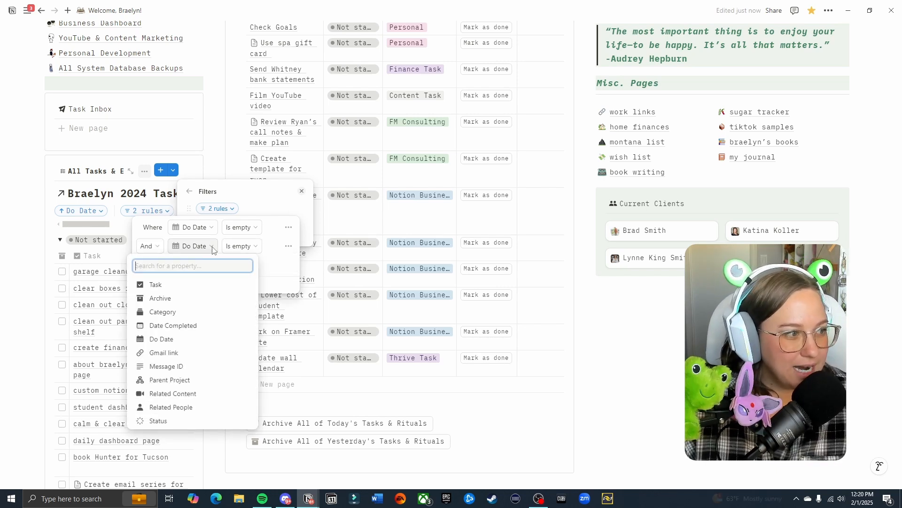
click(162, 312)
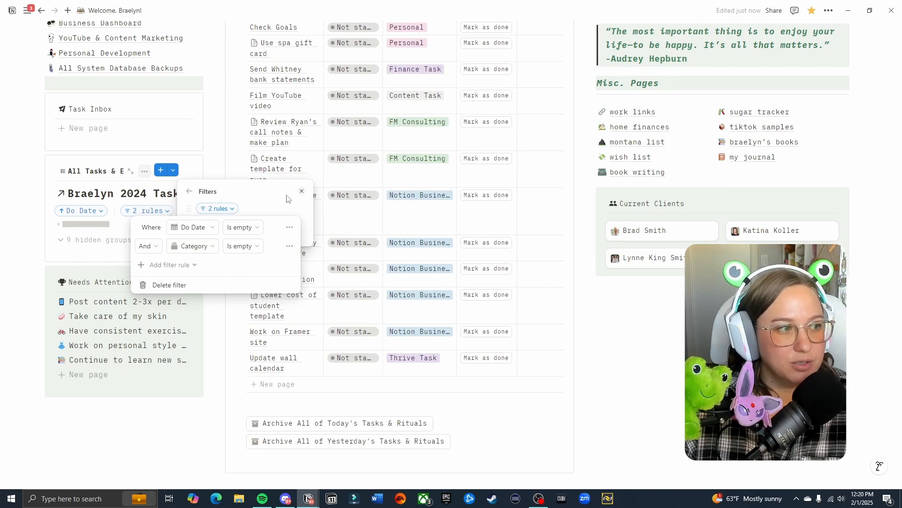
mouse_move(276, 201)
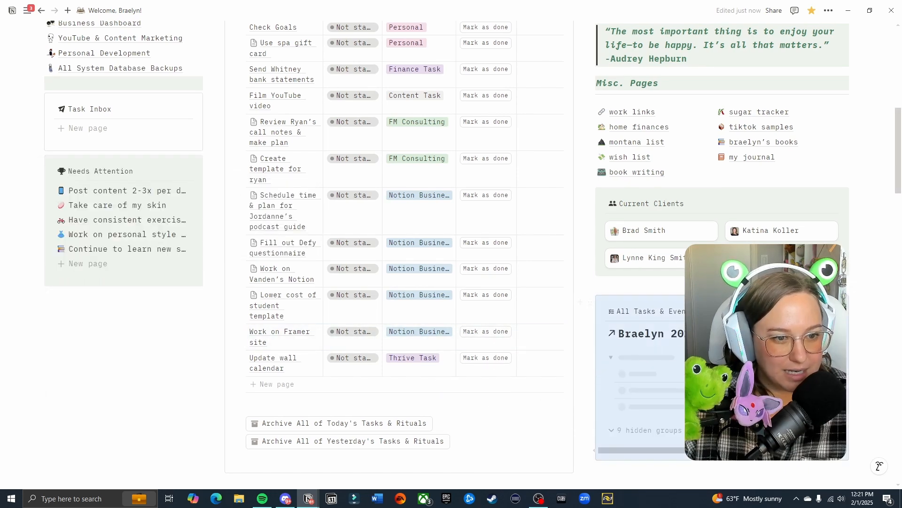
- Rename the filtered view 'Task Inbox' and pick an inbox icon found by searching 'mail'
scroll(down, 3)
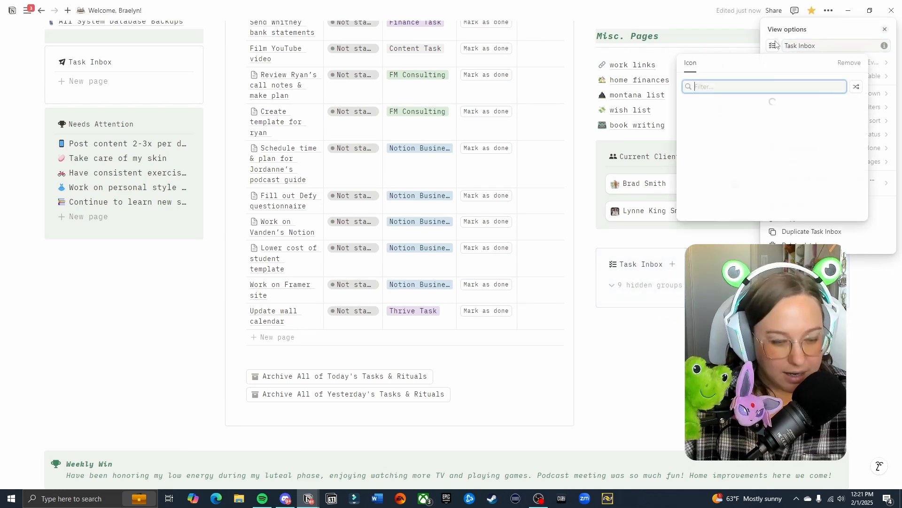
text(mail)
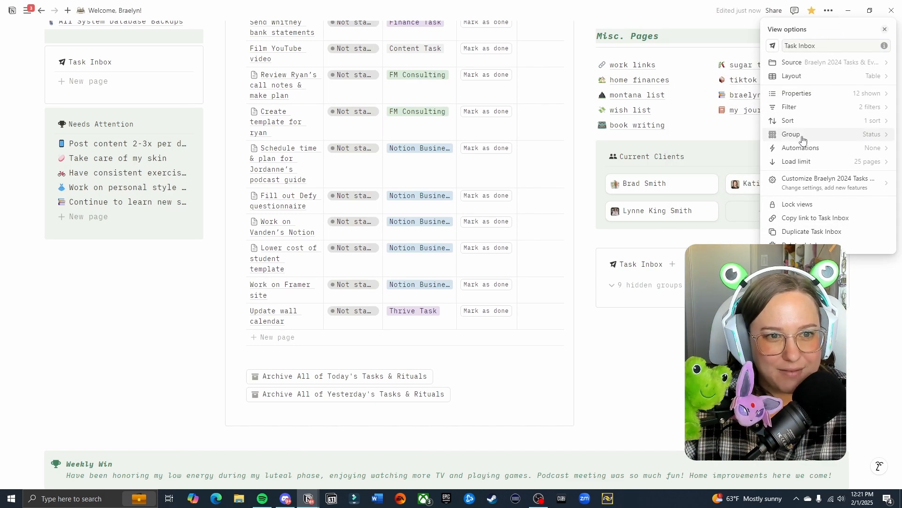
click(791, 134)
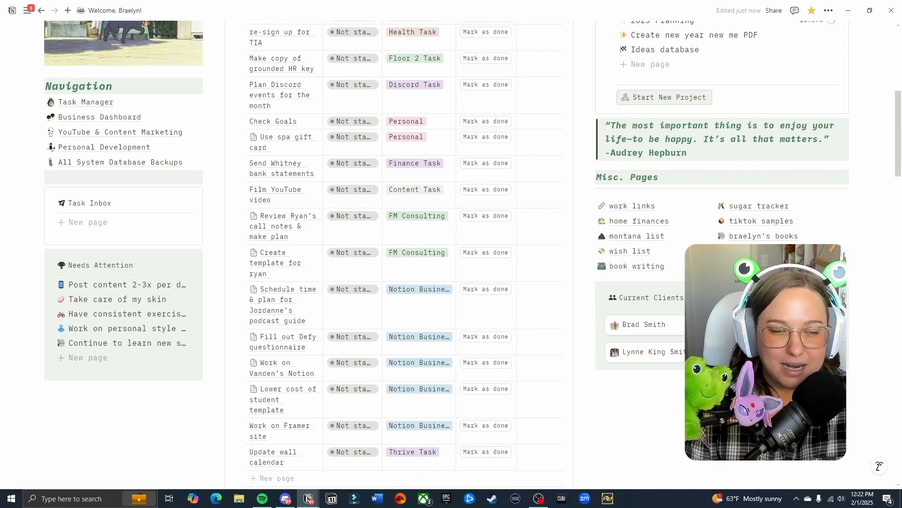
scroll(down, 3)
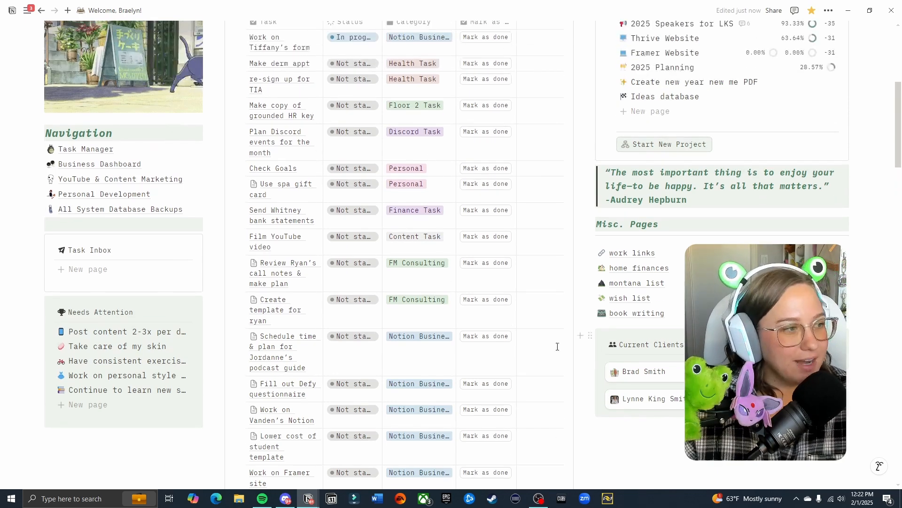